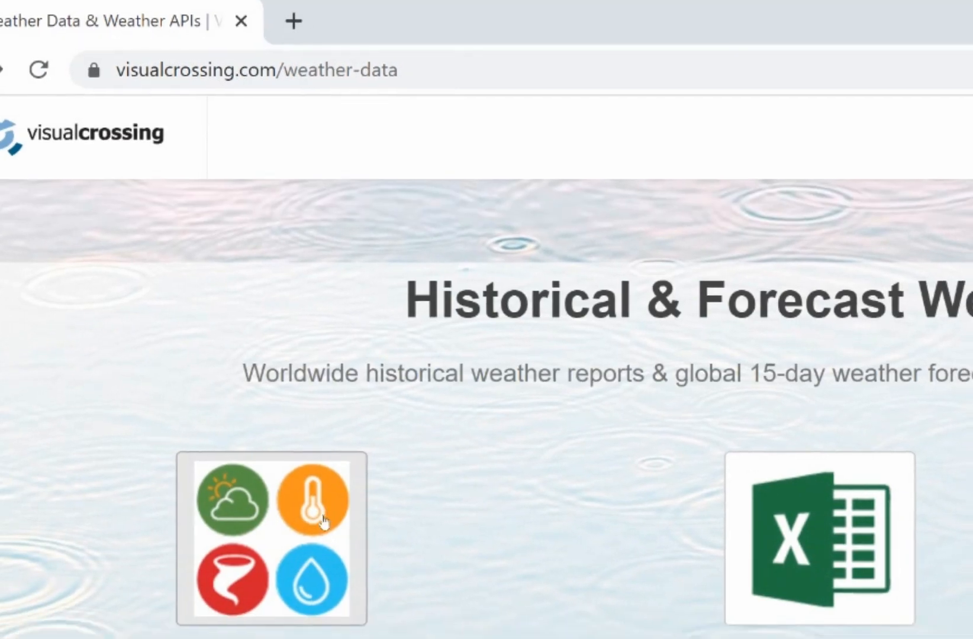
Step: Scroll down the weather-data page toward the Weather Data Services tile
{"action": "scroll", "scroll_direction": "down", "scroll_amount": 3}
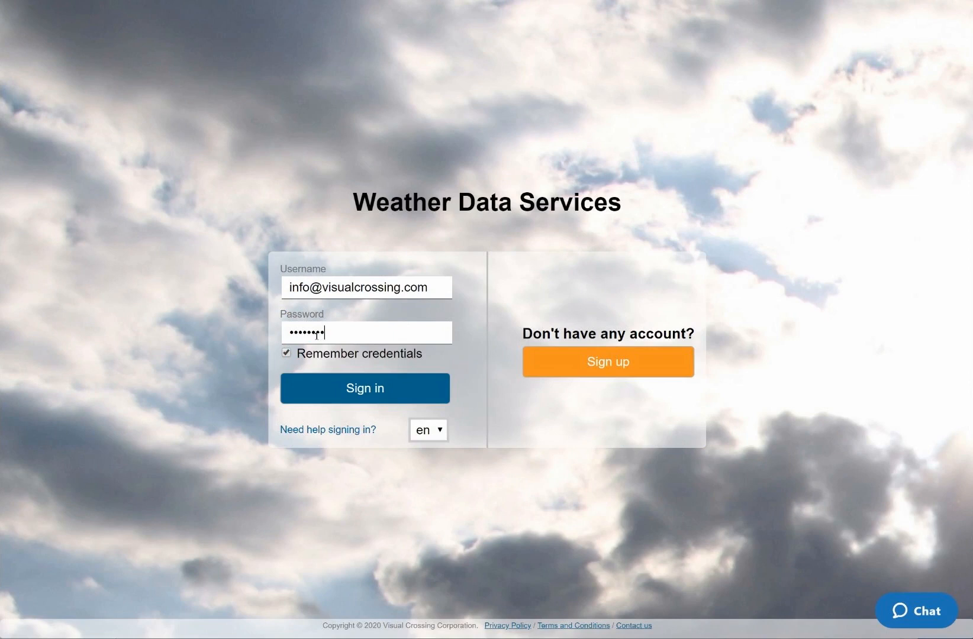
Step: Sign in to Weather Data Services with the entered username and password
{"action": "left_click", "coordinate": [365, 387]}
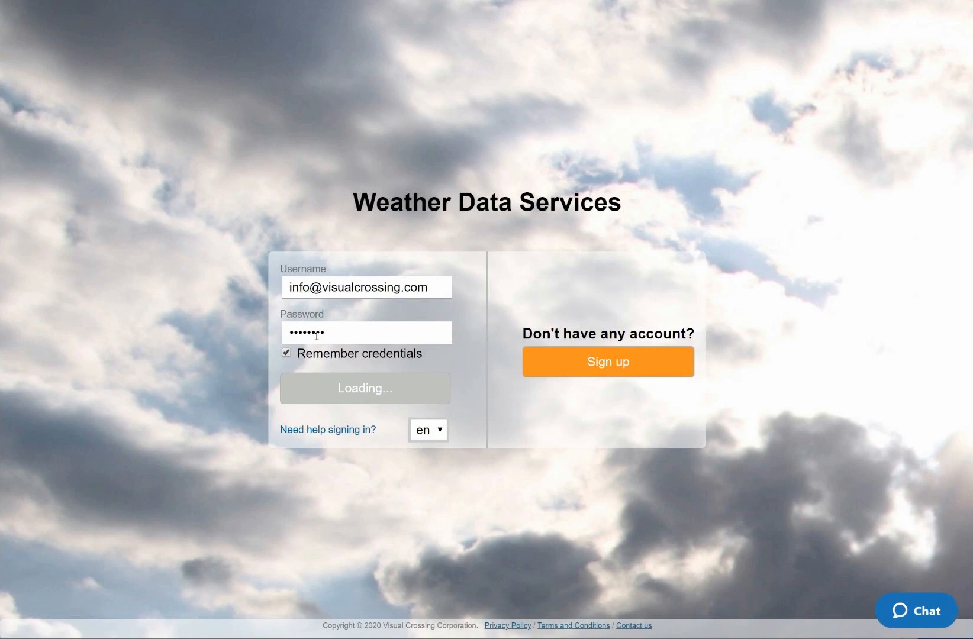
{"action": "left_click", "coordinate": [365, 388]}
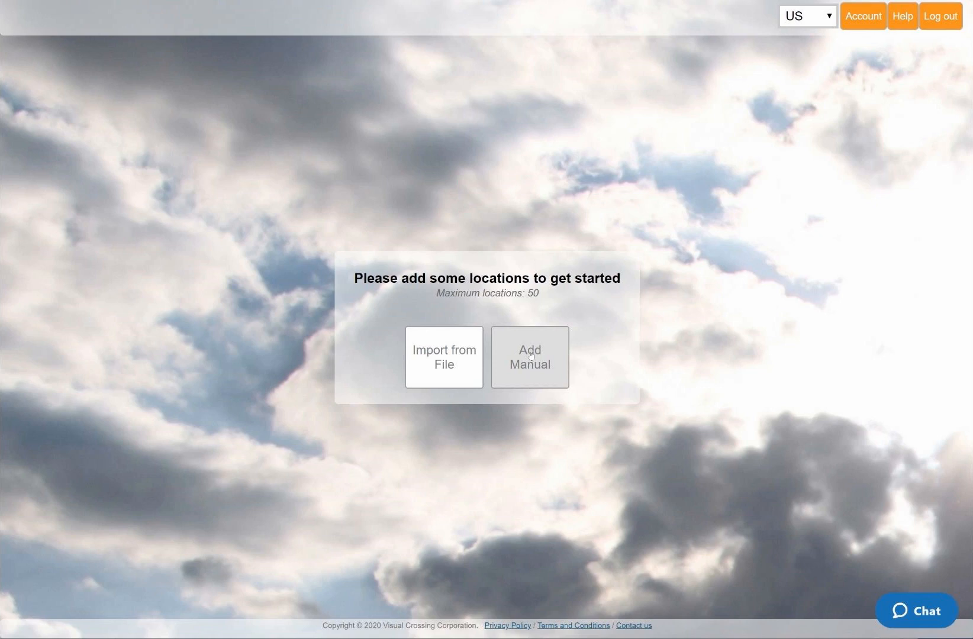
Step: Manually add the location Fairfax, VA, US under the name 'VC HQ'
{"action": "left_click", "coordinate": [528, 357]}
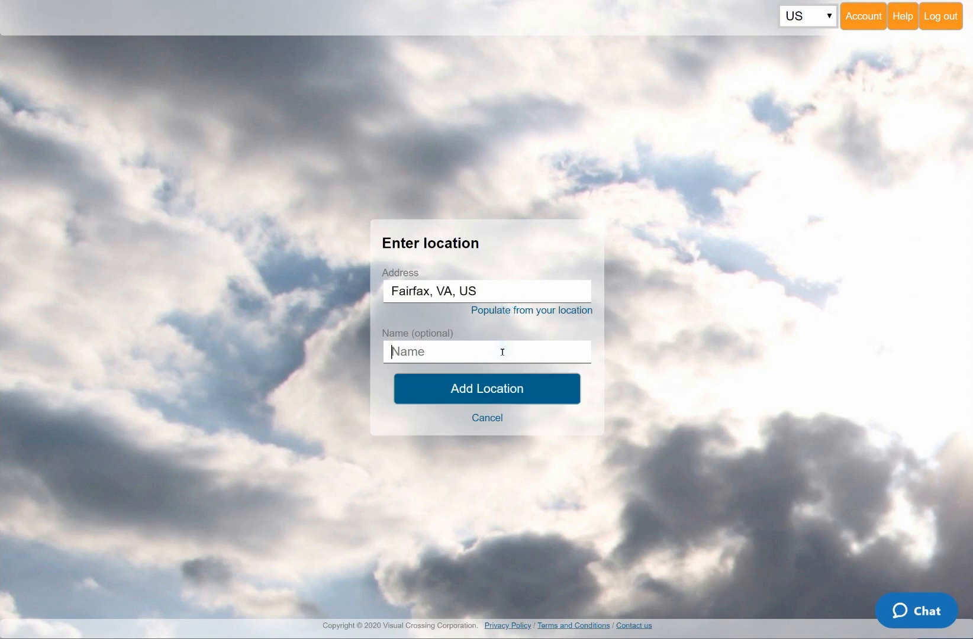
{"action": "type", "text": "VC HQ"}
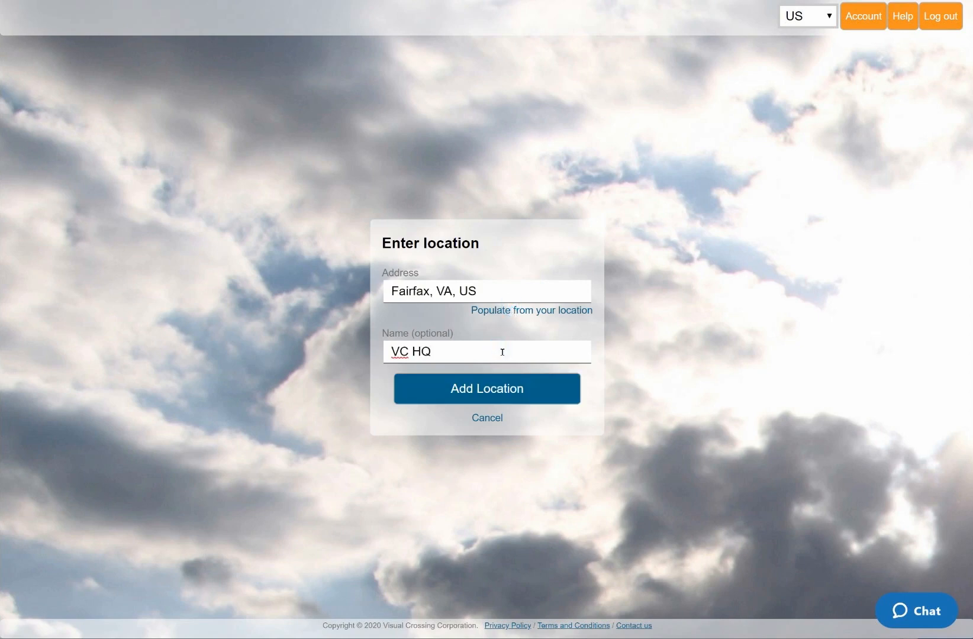
{"action": "left_click", "coordinate": [487, 388]}
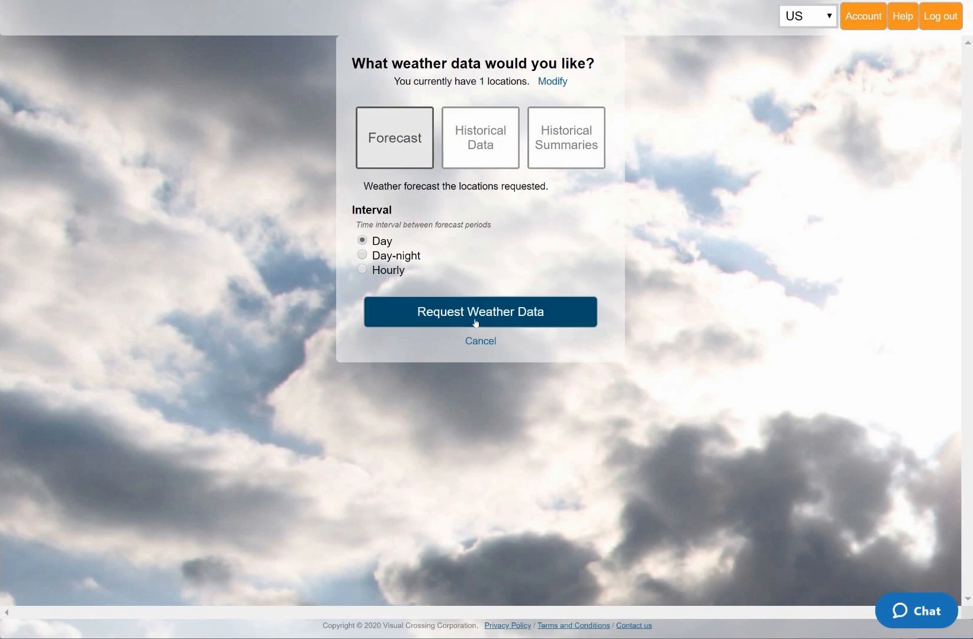
Step: Request the daily Forecast weather data for VC HQ
{"action": "left_click", "coordinate": [479, 311]}
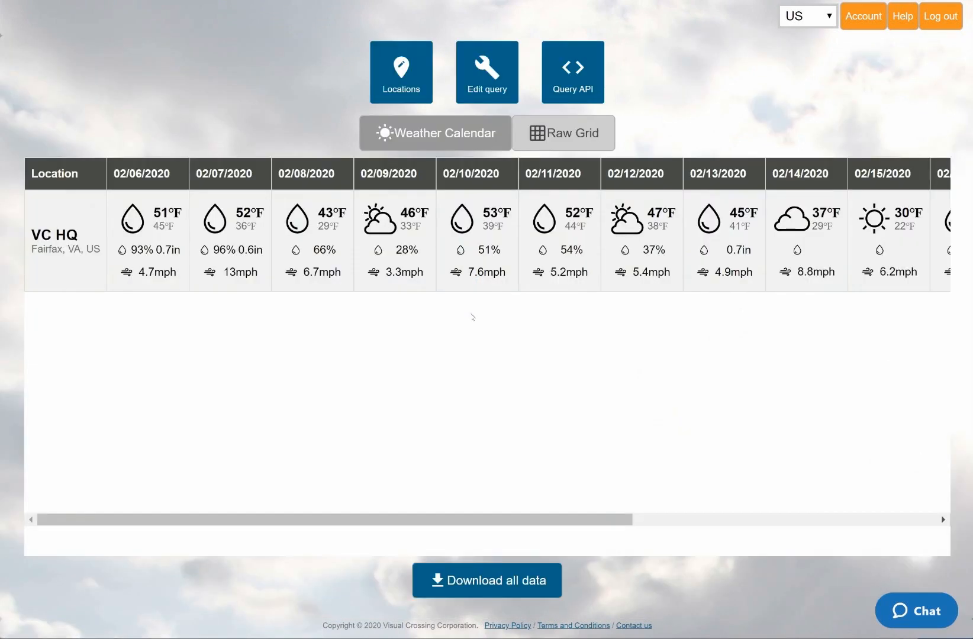
Step: Show VC HQ's forecast as a Raw Grid table and reveal its API query URL
{"action": "left_click", "coordinate": [562, 133]}
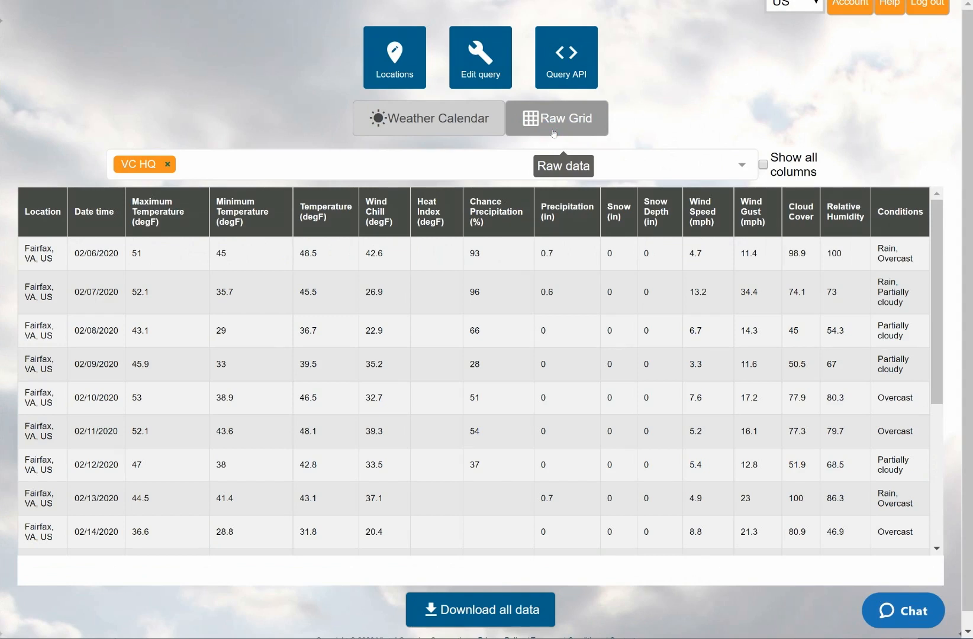
{"action": "mouse_move", "coordinate": [565, 57]}
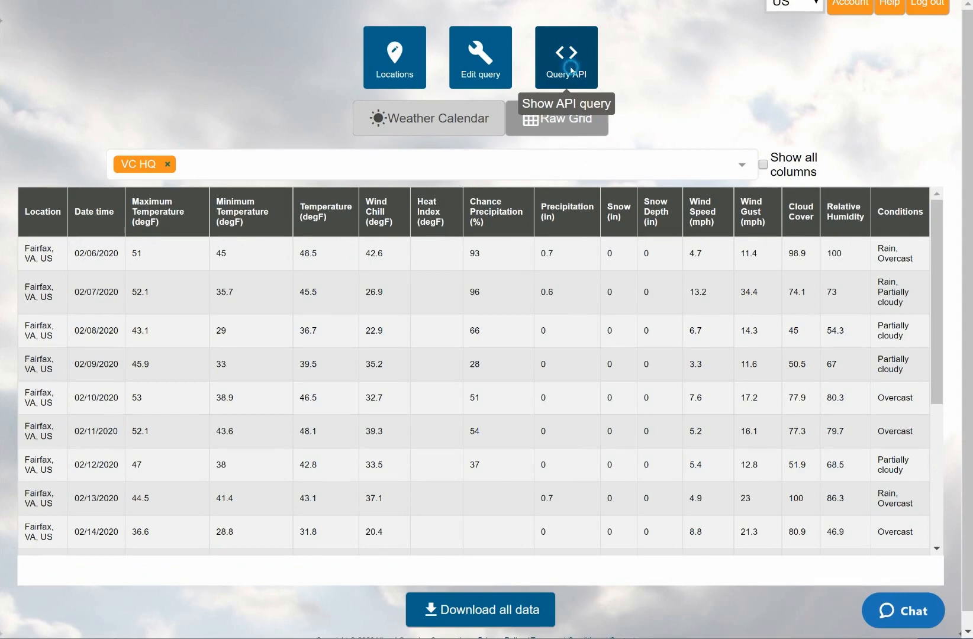
{"action": "left_click", "coordinate": [565, 57]}
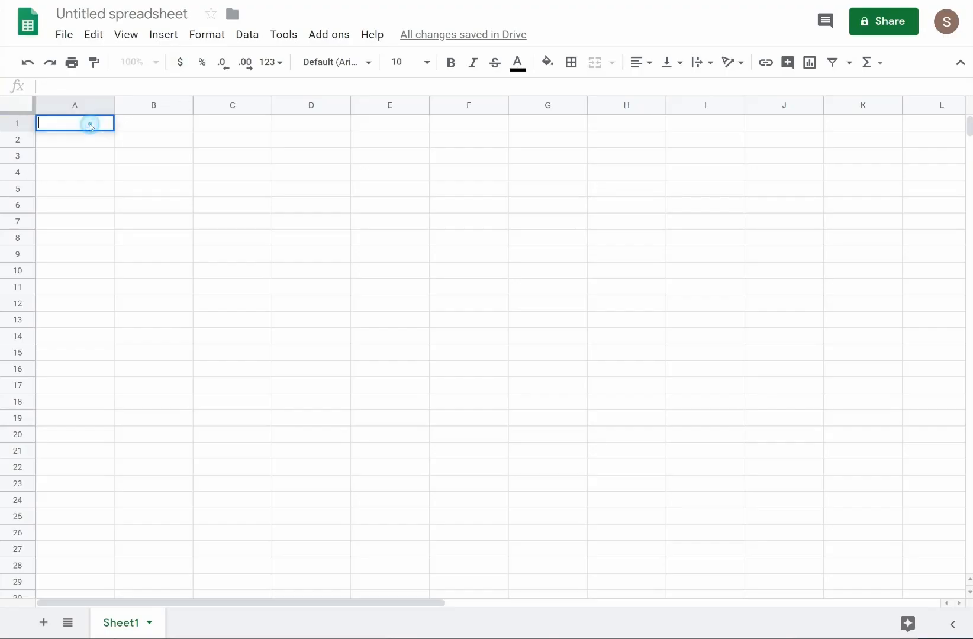
Step: Enter =importdata() with the Visual Crossing query URL in cell A1
{"action": "type", "text": "=import"}
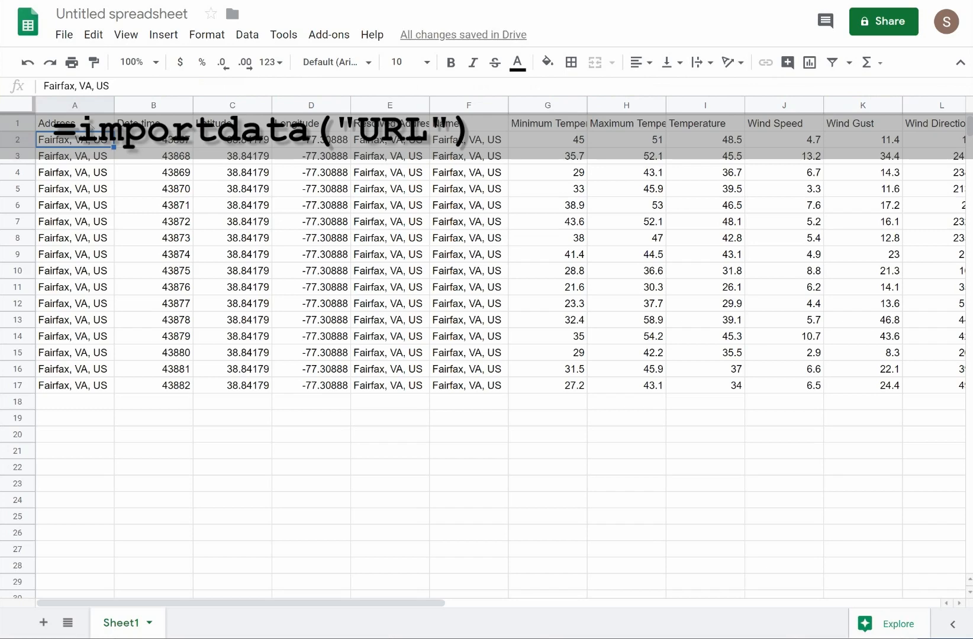
Step: Format column B (Date time) with the Date number format
{"action": "left_click", "coordinate": [153, 105]}
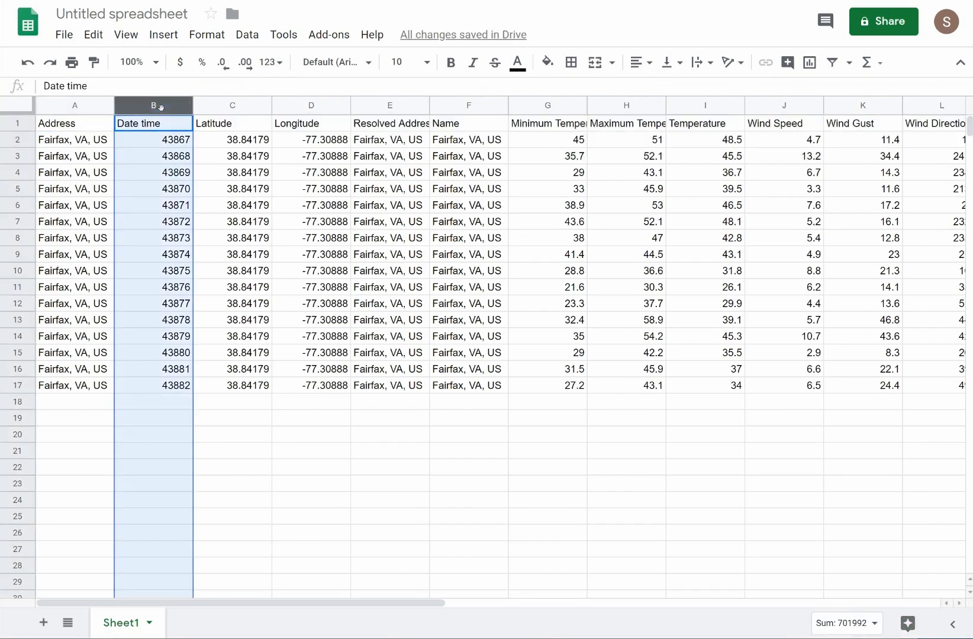
{"action": "left_click", "coordinate": [206, 35]}
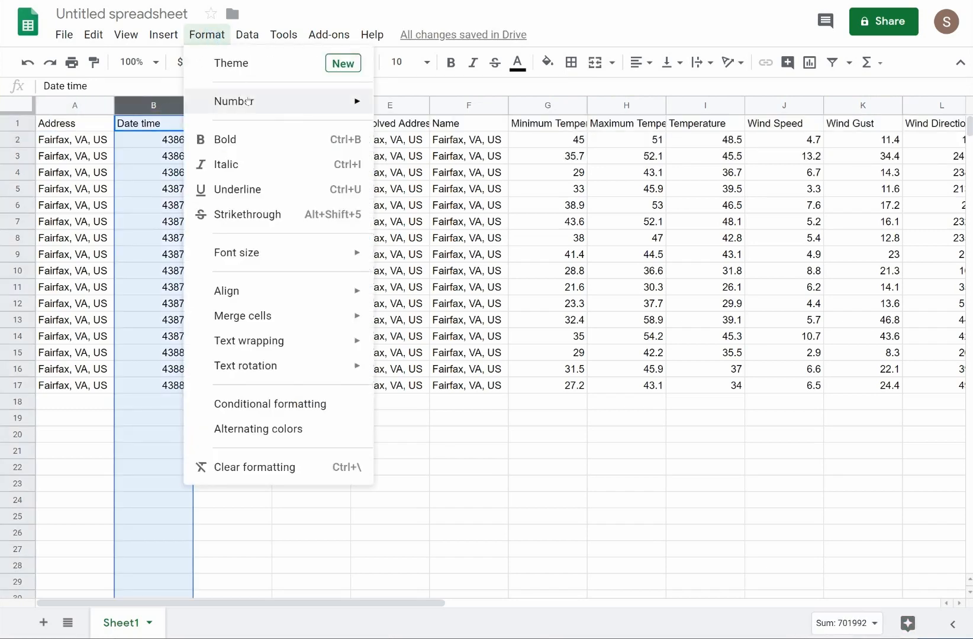
{"action": "left_click", "coordinate": [234, 101]}
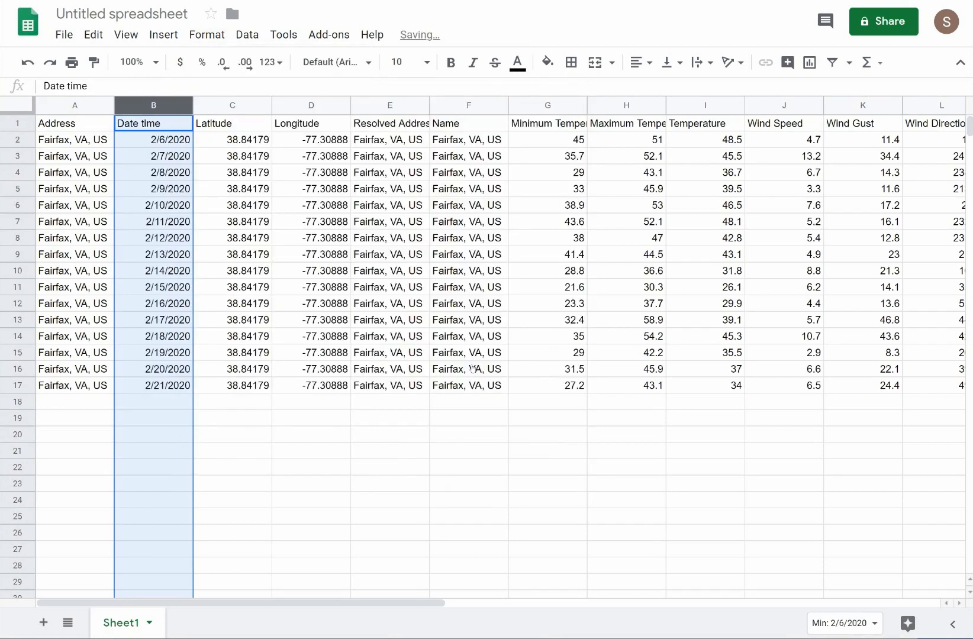